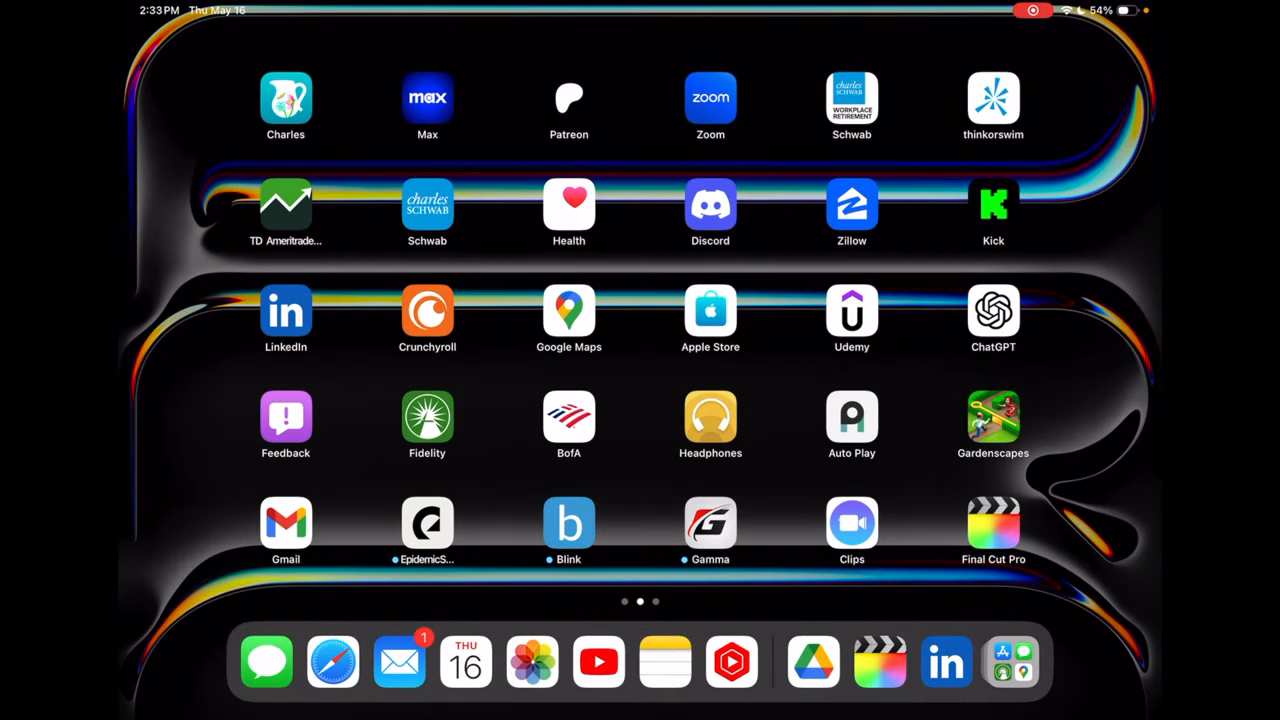
Step: Swipe to the Home Screen page that holds the Settings icon
scroll(left, 3)
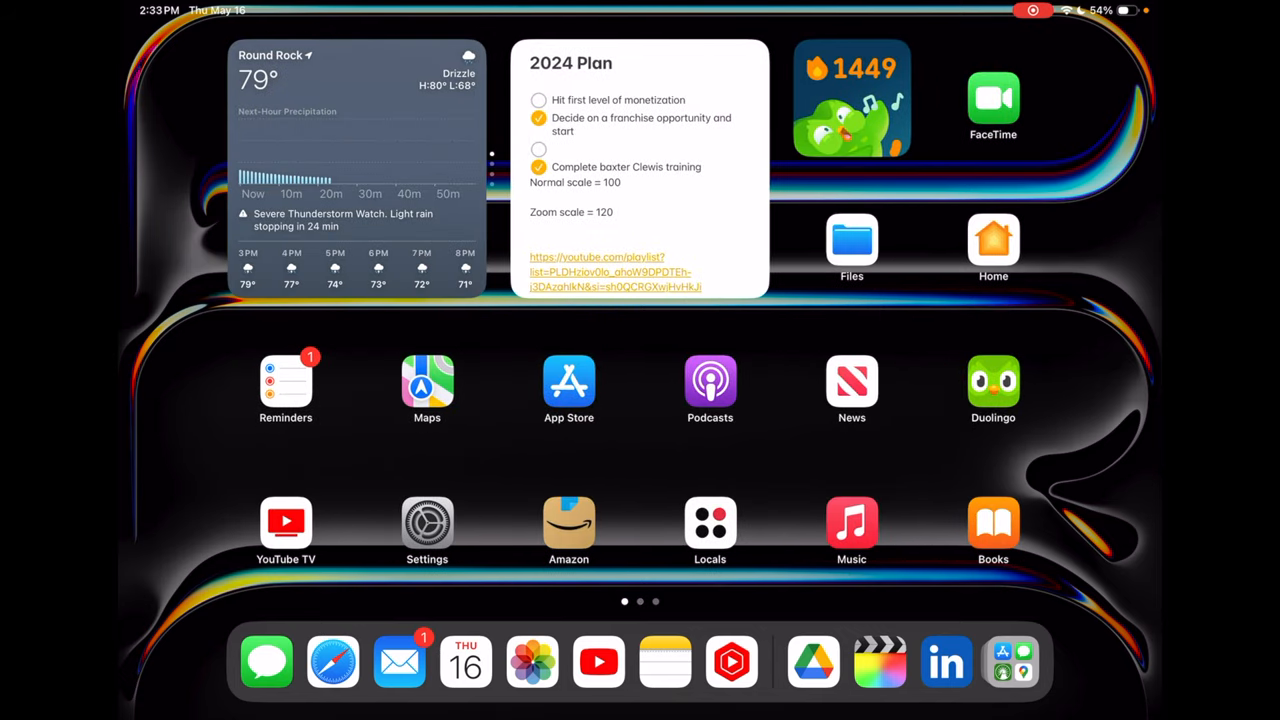
Step: In Settings > Multitasking & Gestures, switch the Stage Manager Dock option off, leaving Recent Apps on
click(428, 524)
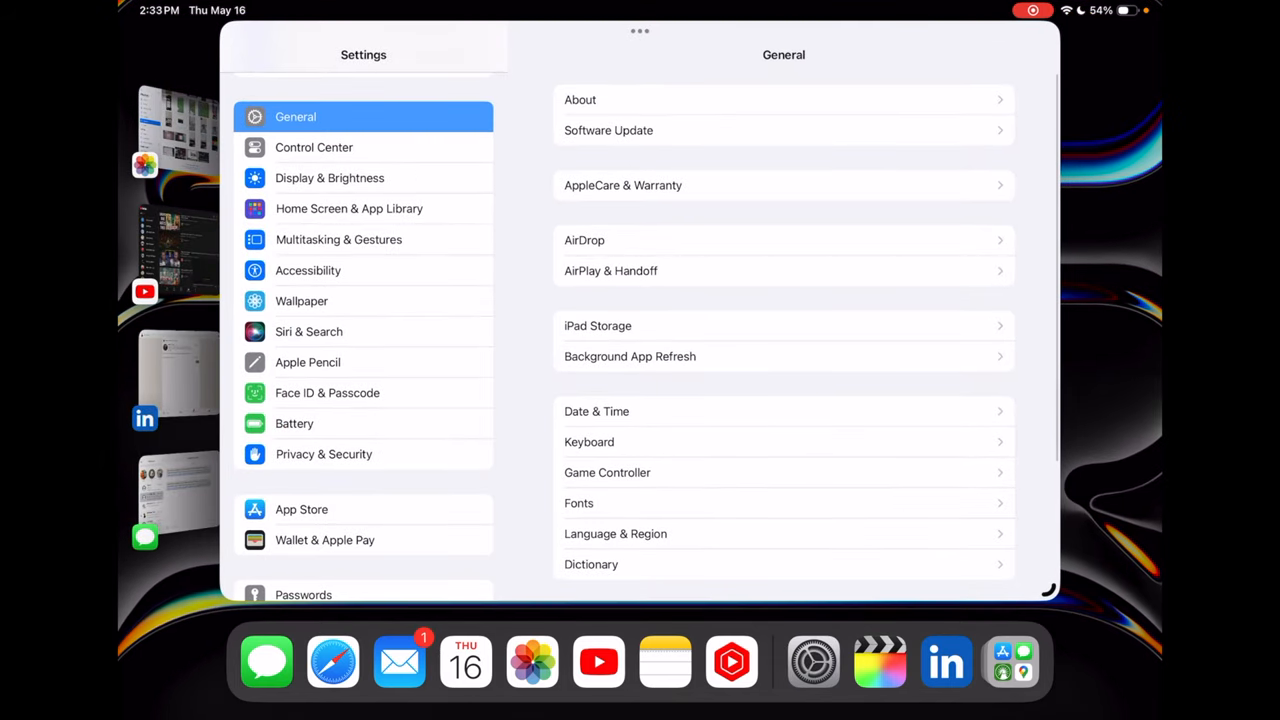
click(338, 240)
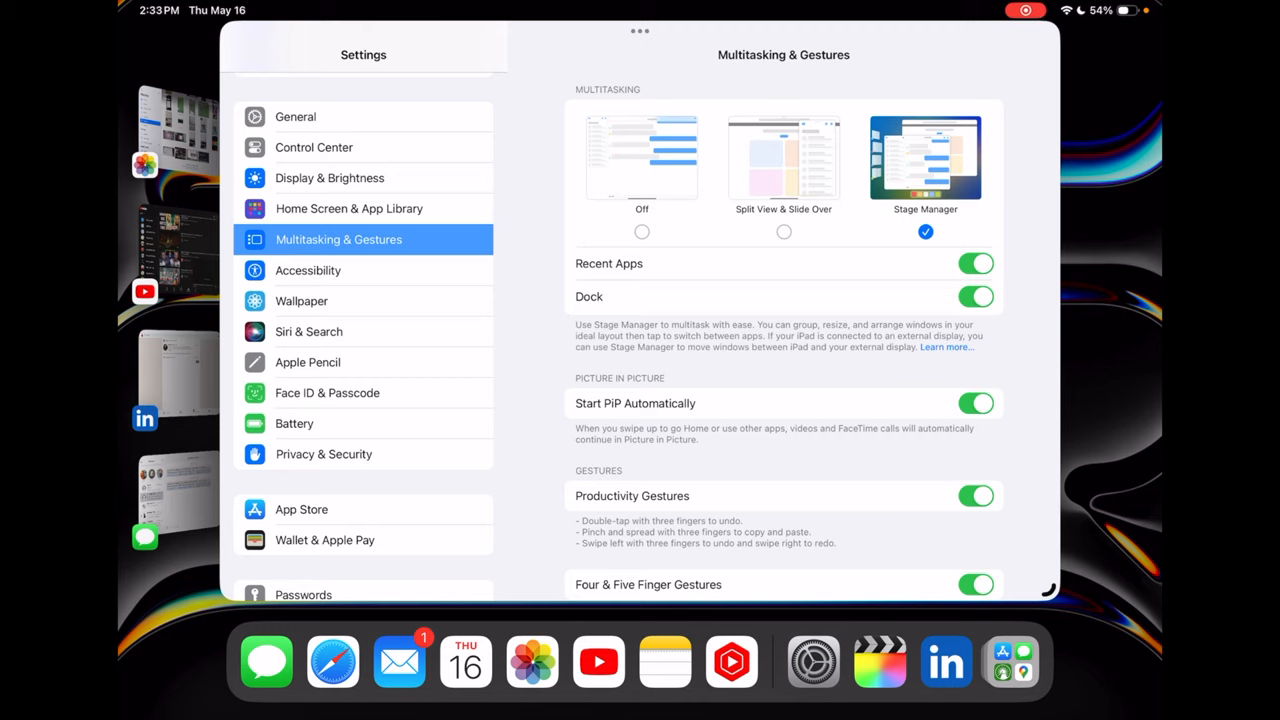
click(976, 296)
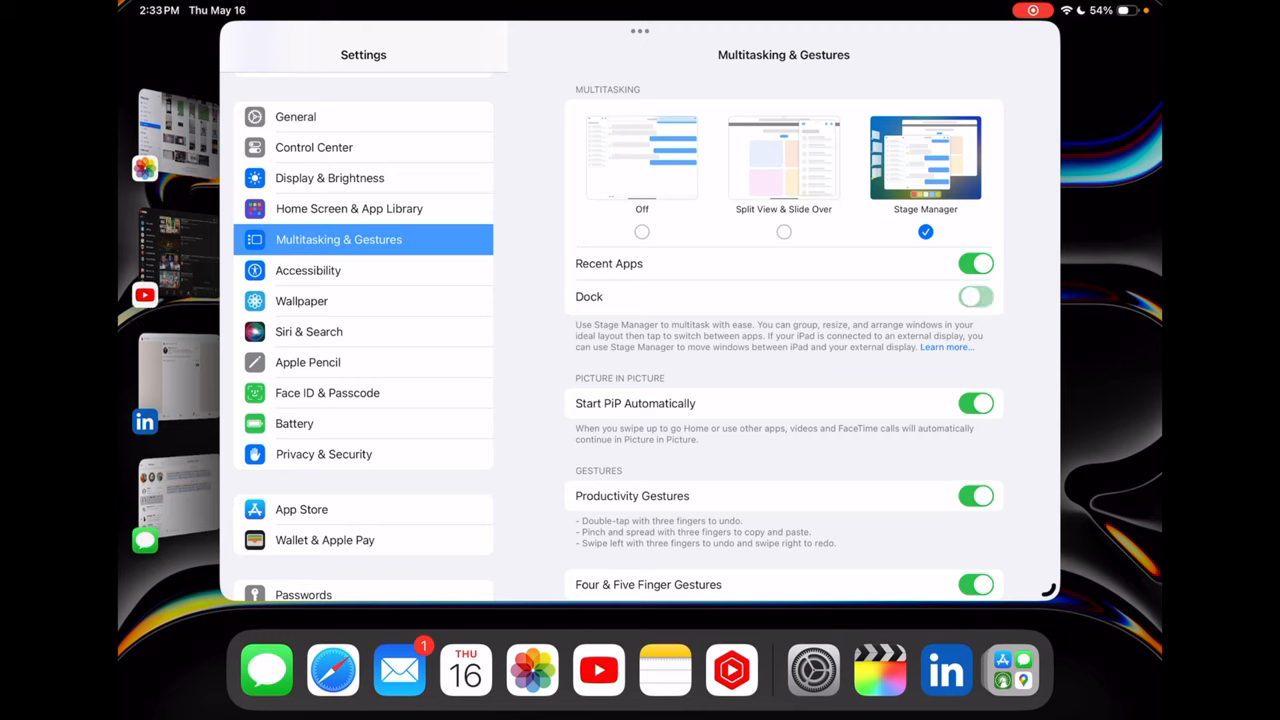